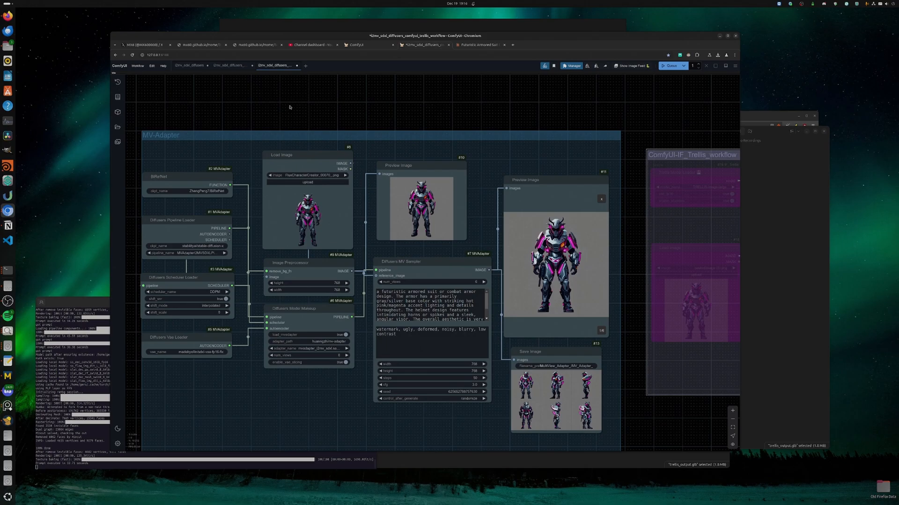
{"action": "mouse_move", "coordinate": [208, 107]}
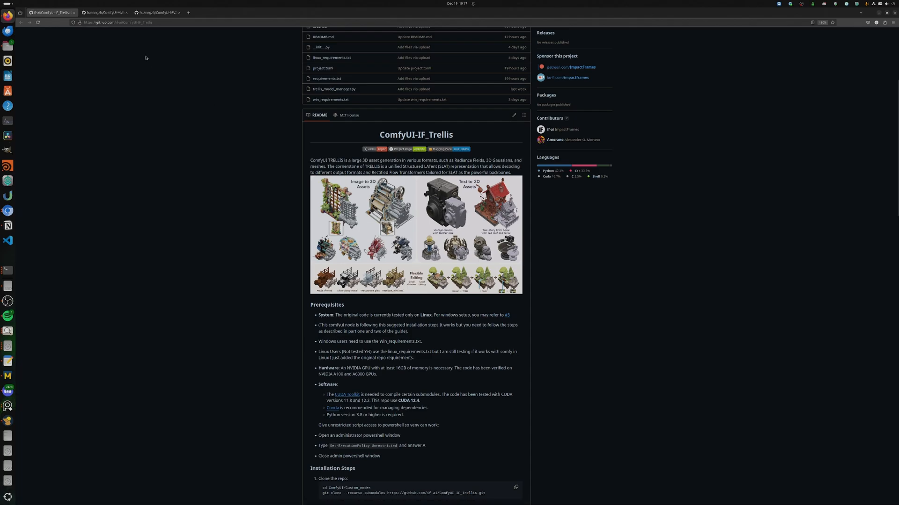
{"action": "mouse_move", "coordinate": [254, 120]}
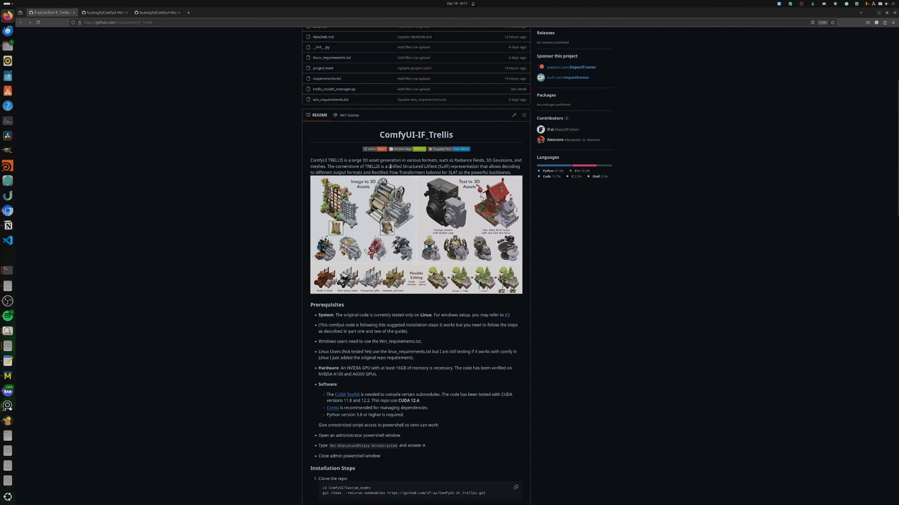
Step: Skim the IF_Trellis README, then the ComfyUI-MVAdapter and MV-Adapter GitHub READMEs
{"action": "scroll", "scroll_direction": "up", "scroll_amount": 3}
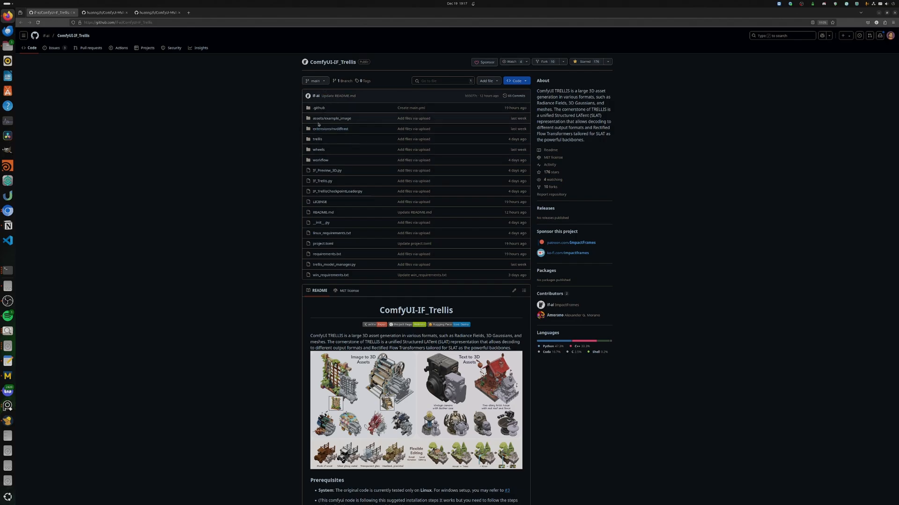
{"action": "scroll", "scroll_direction": "down", "scroll_amount": 3}
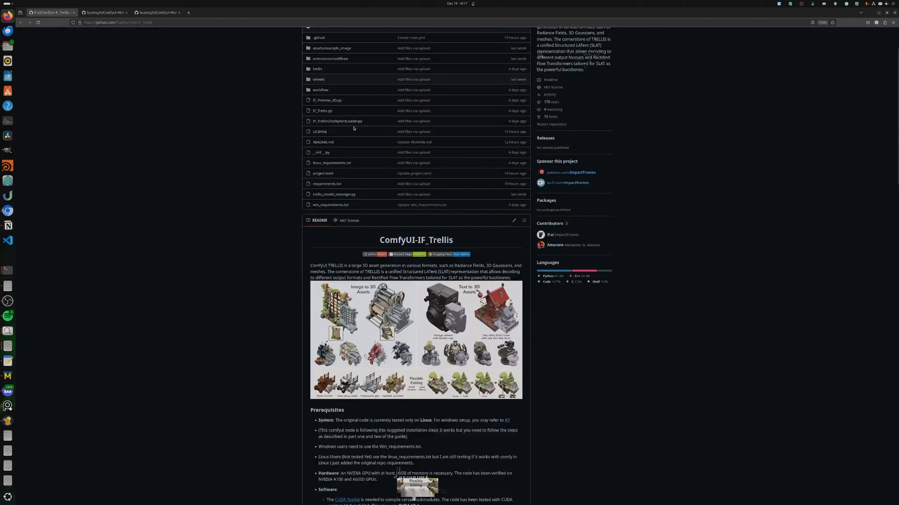
{"action": "left_click", "coordinate": [106, 13]}
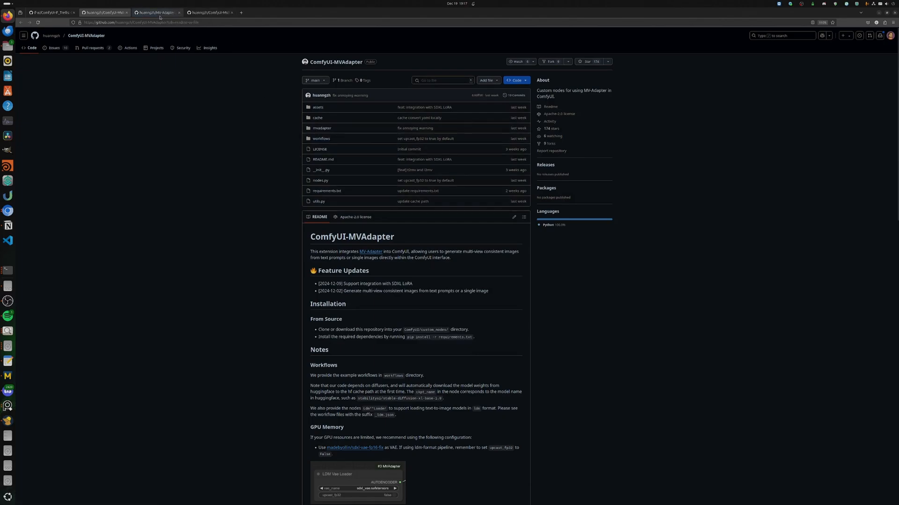
{"action": "left_click", "coordinate": [106, 12]}
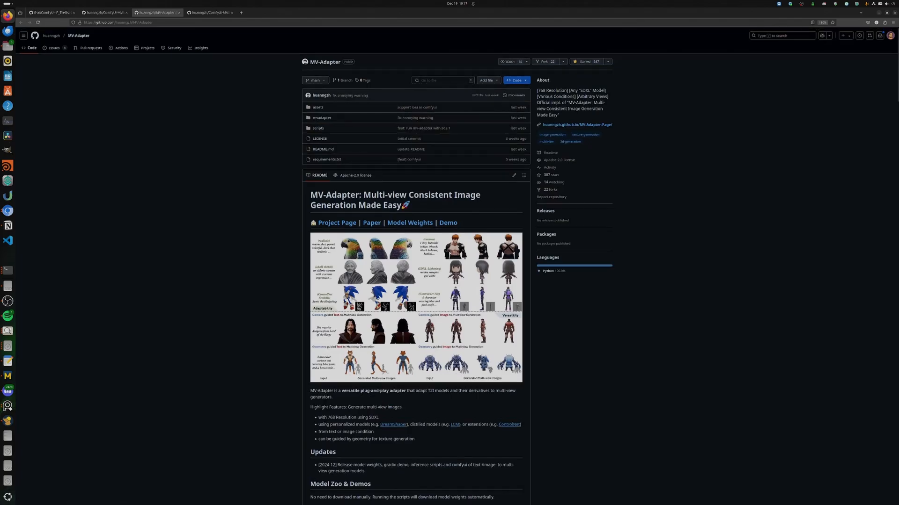
{"action": "scroll", "scroll_direction": "down", "scroll_amount": 3}
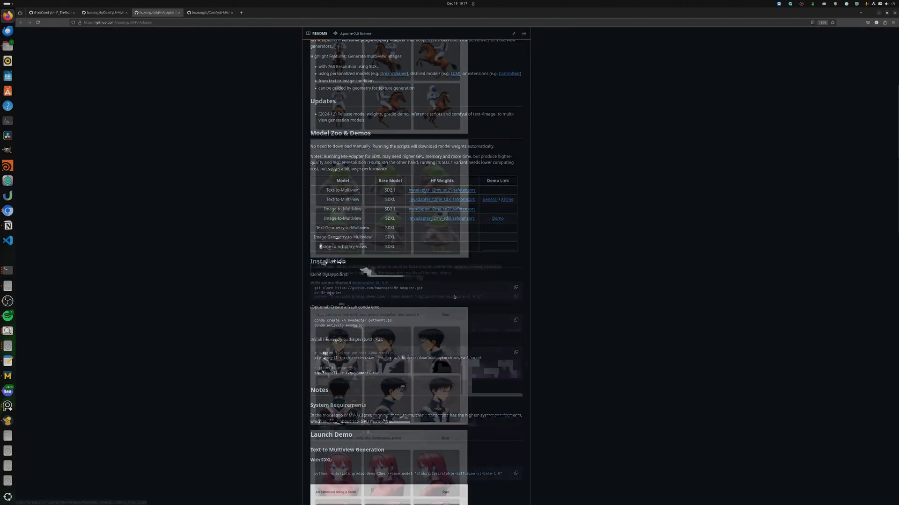
{"action": "scroll", "scroll_direction": "down", "scroll_amount": 3}
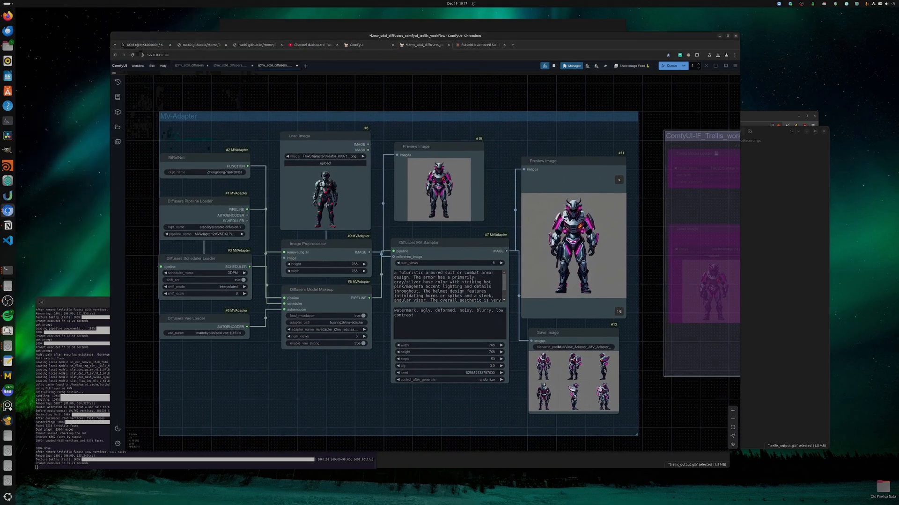
Step: Ask Claude 'please describe this image' for the black suit and select its reply
{"action": "left_click", "coordinate": [480, 45]}
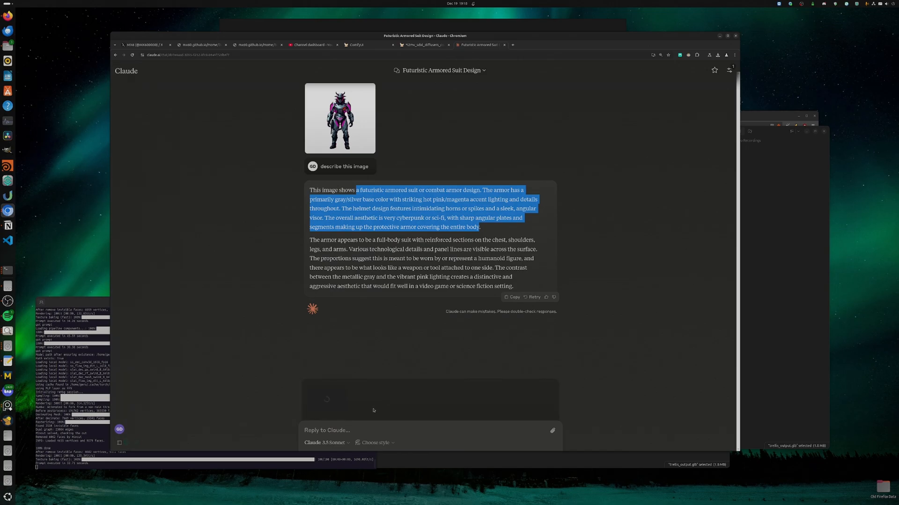
{"action": "type", "text": "pleas"}
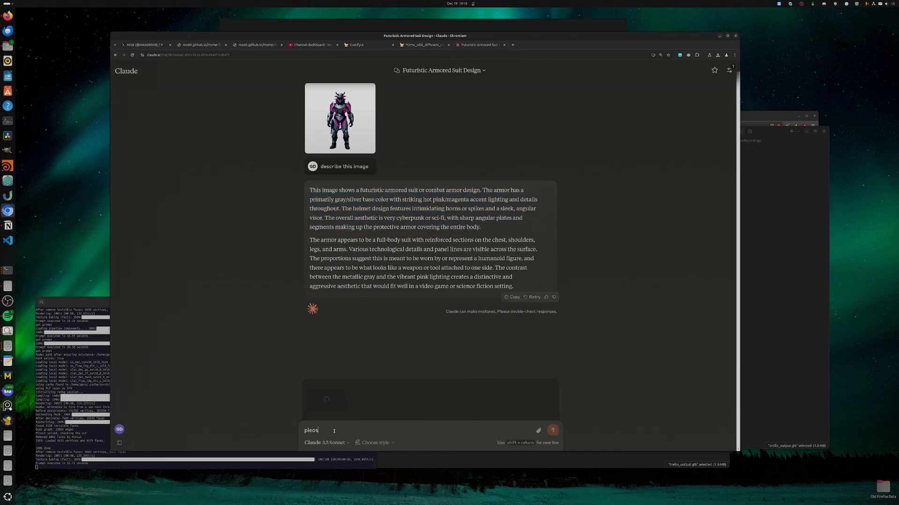
{"action": "type", "text": "please describe this"}
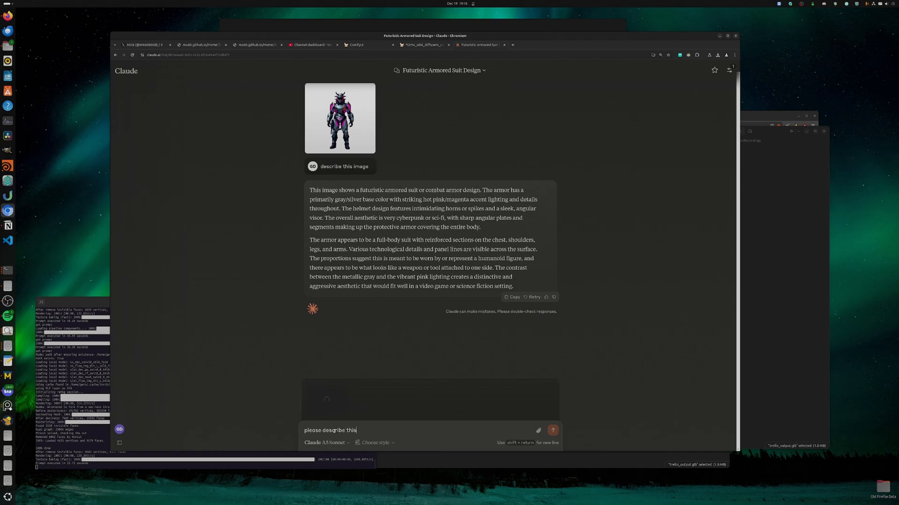
{"action": "left_click", "coordinate": [551, 431]}
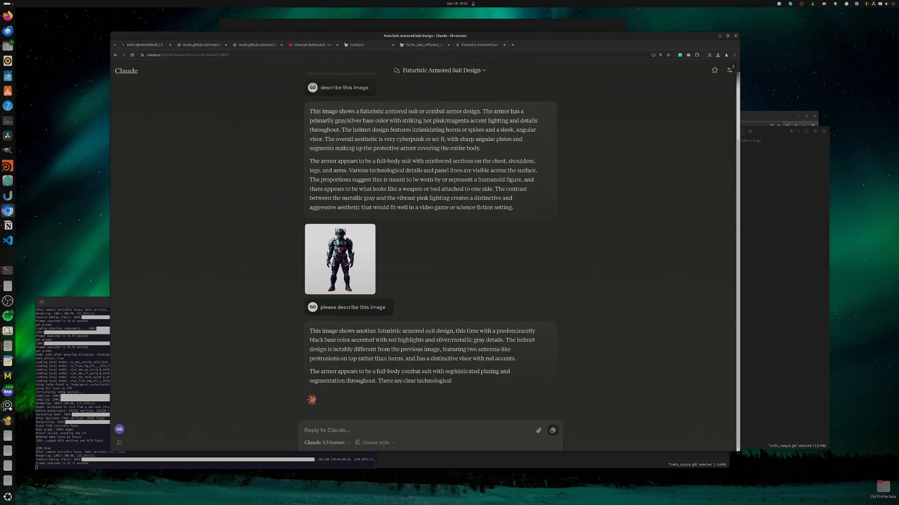
{"action": "scroll", "scroll_direction": "down", "scroll_amount": 3}
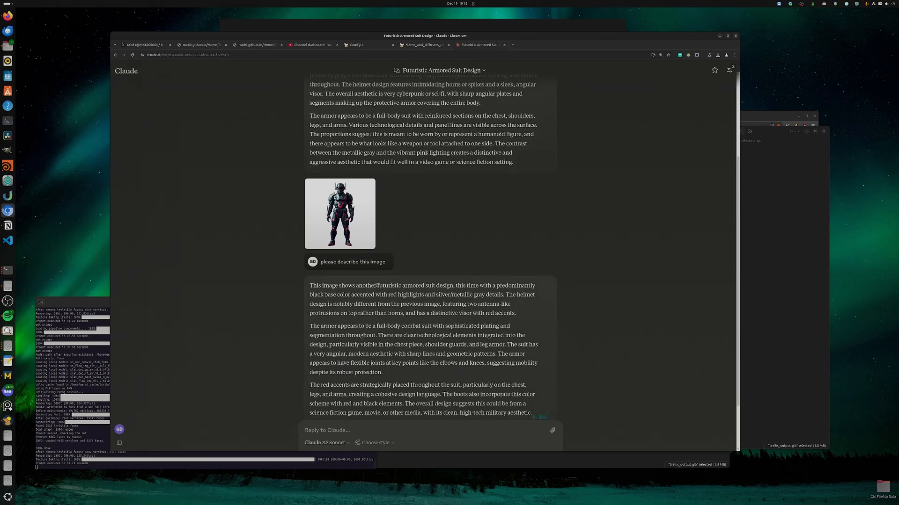
{"action": "left_click_drag", "start_coordinate": [378, 285], "coordinate": [514, 313]}
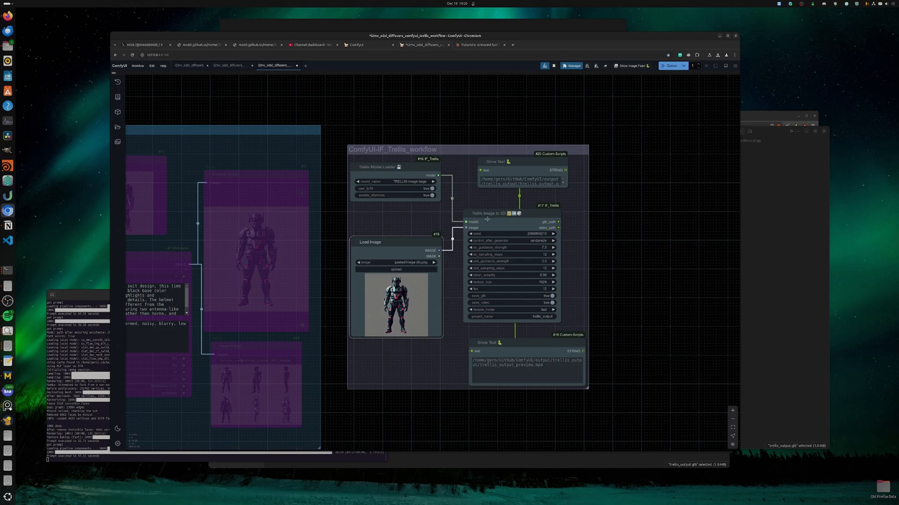
Step: Generate the Trellis 3D mesh from the black suit image and open trellis_output
{"action": "left_click", "coordinate": [670, 66]}
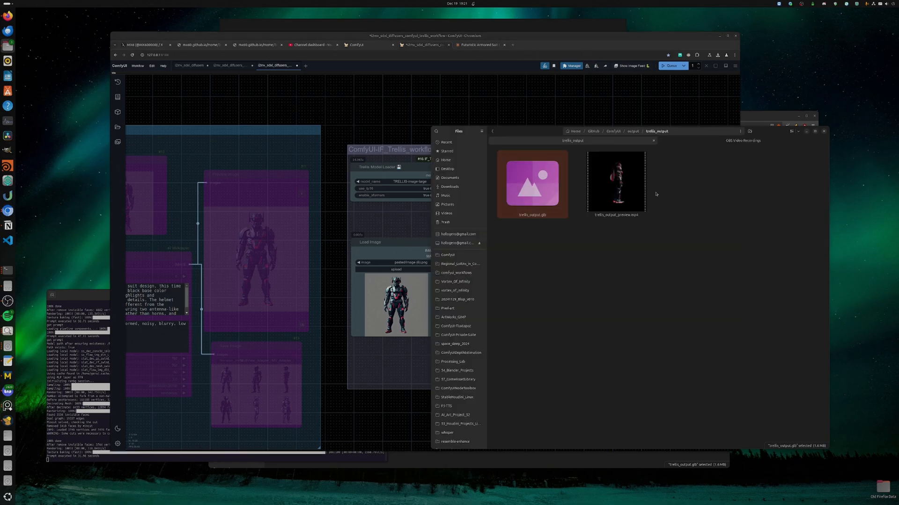
Step: Play trellis_output_preview.mp4 from the trellis_output folder
{"action": "left_click", "coordinate": [615, 183]}
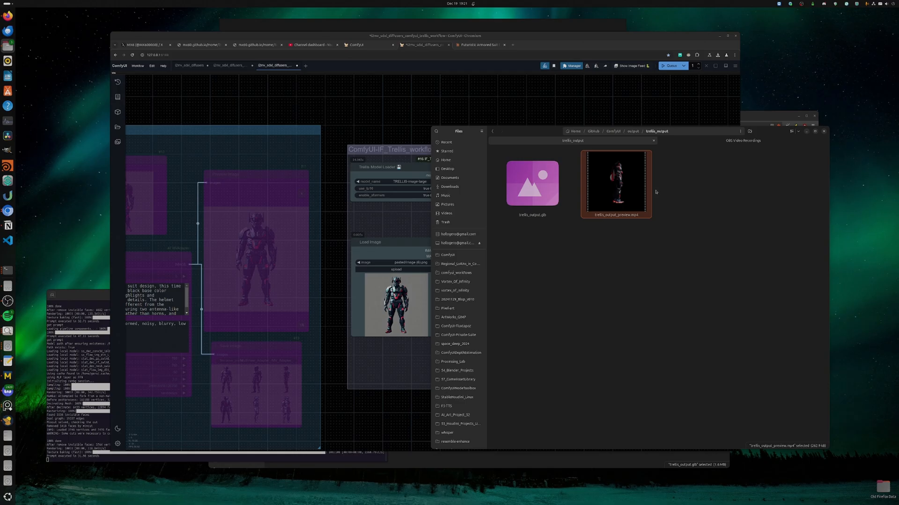
{"action": "double_click", "coordinate": [615, 184]}
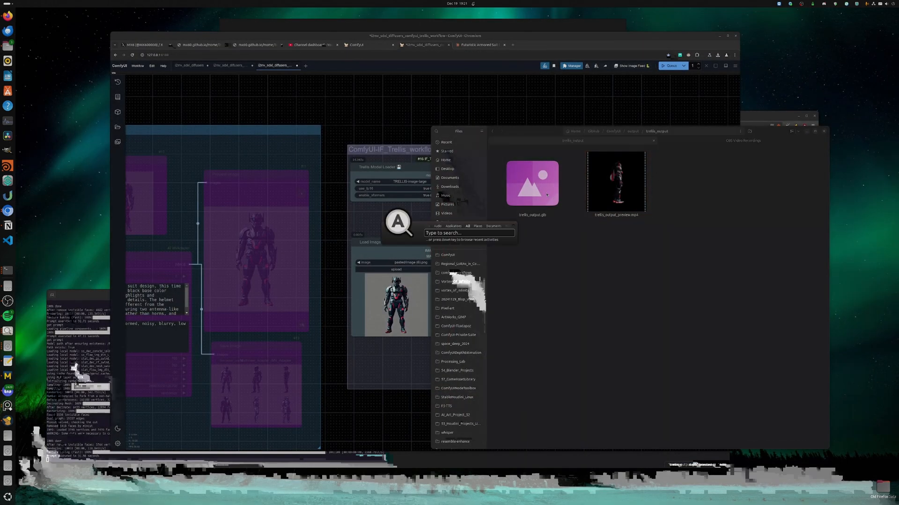
Step: Launch Blender, light the armour mesh with an HDRI at strength 11, roughness 0.68
{"action": "left_click", "coordinate": [531, 182]}
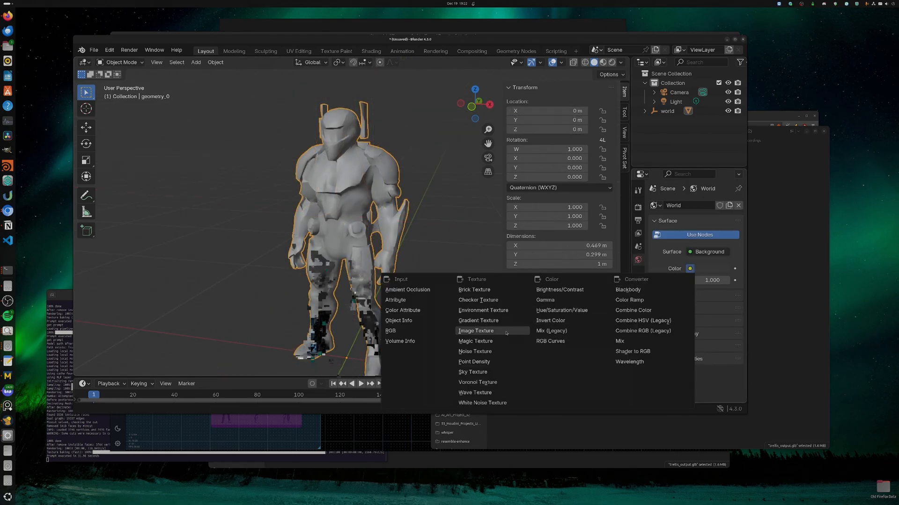
{"action": "left_click", "coordinate": [482, 309]}
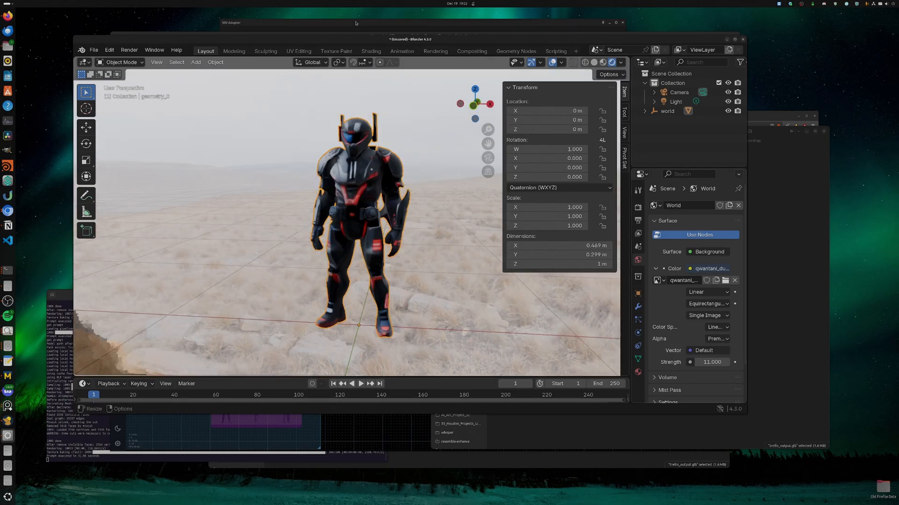
{"action": "left_click", "coordinate": [371, 51]}
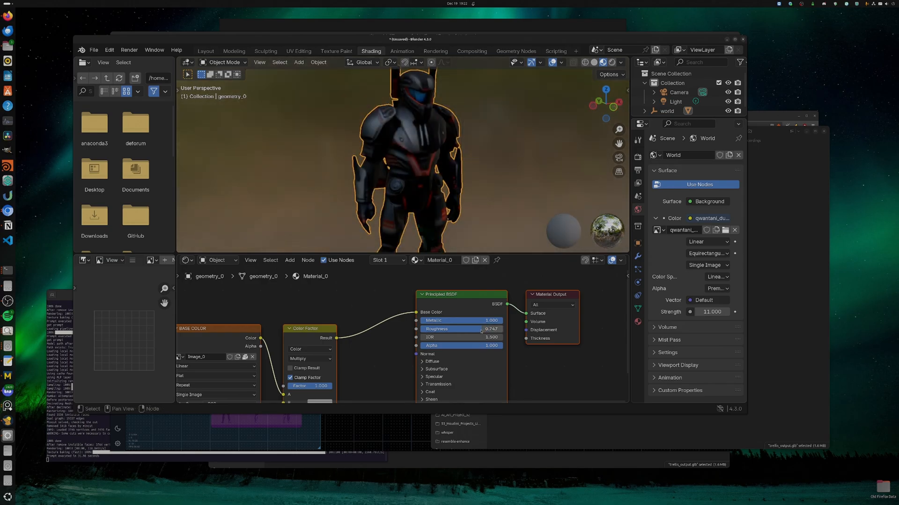
{"action": "left_click_drag", "start_coordinate": [476, 329], "coordinate": [464, 329]}
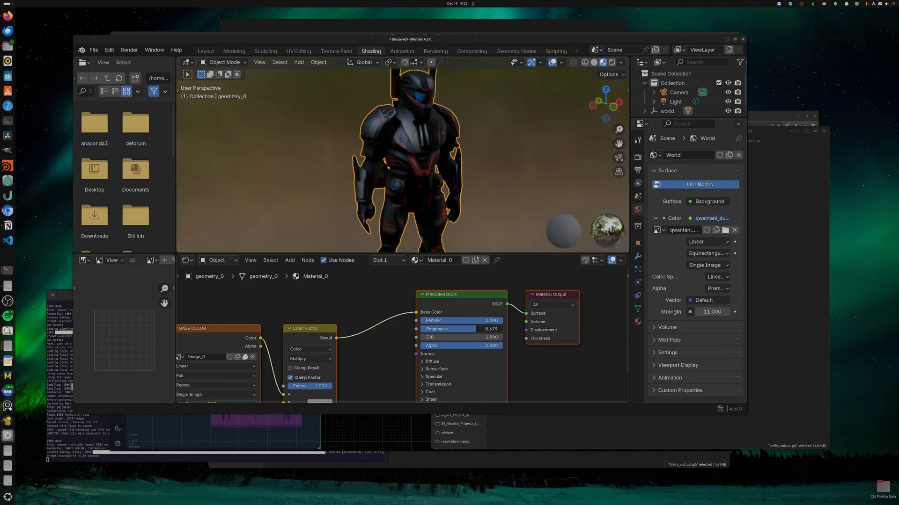